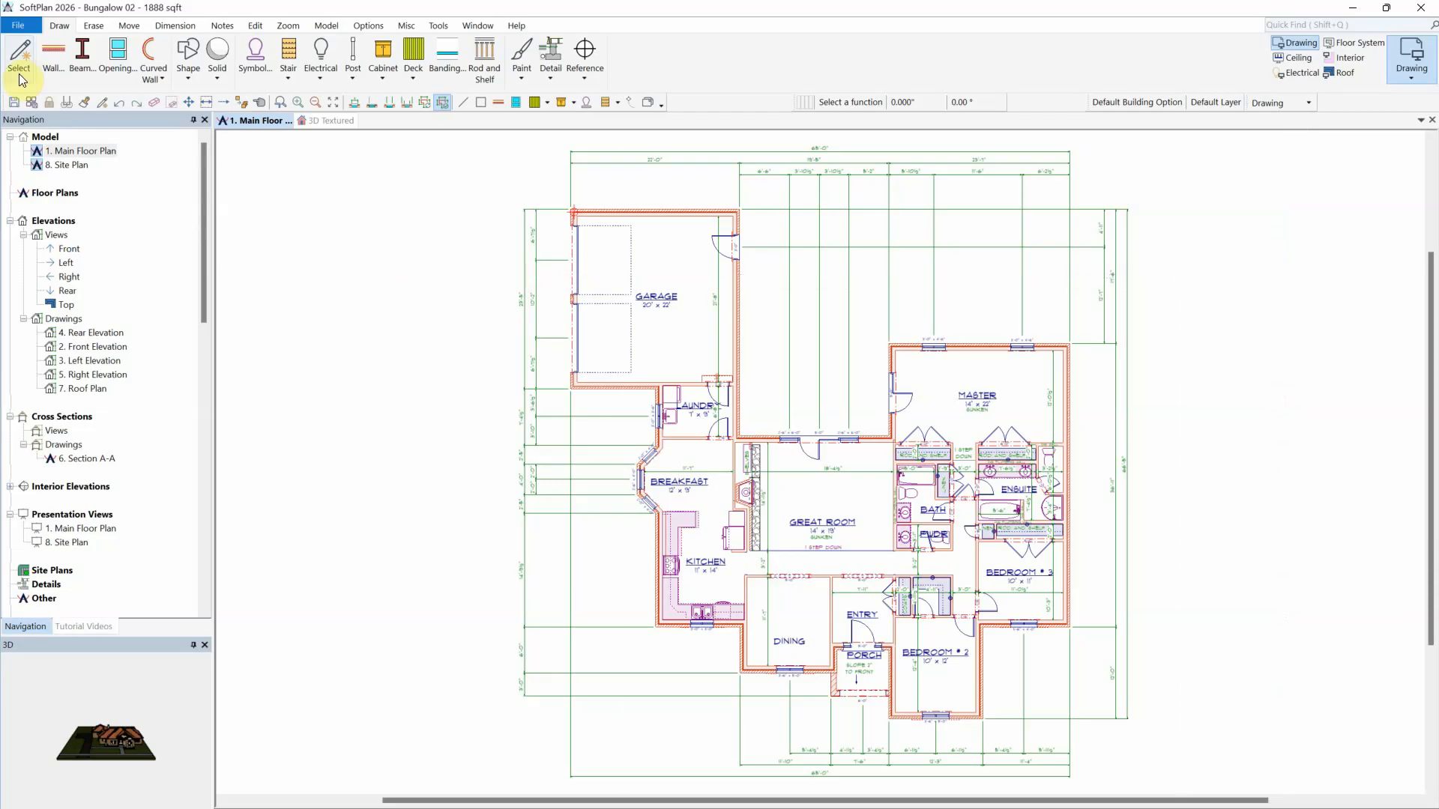
Place a single extension line on the main floor plan from the Dimension tools.
left_click(174, 24)
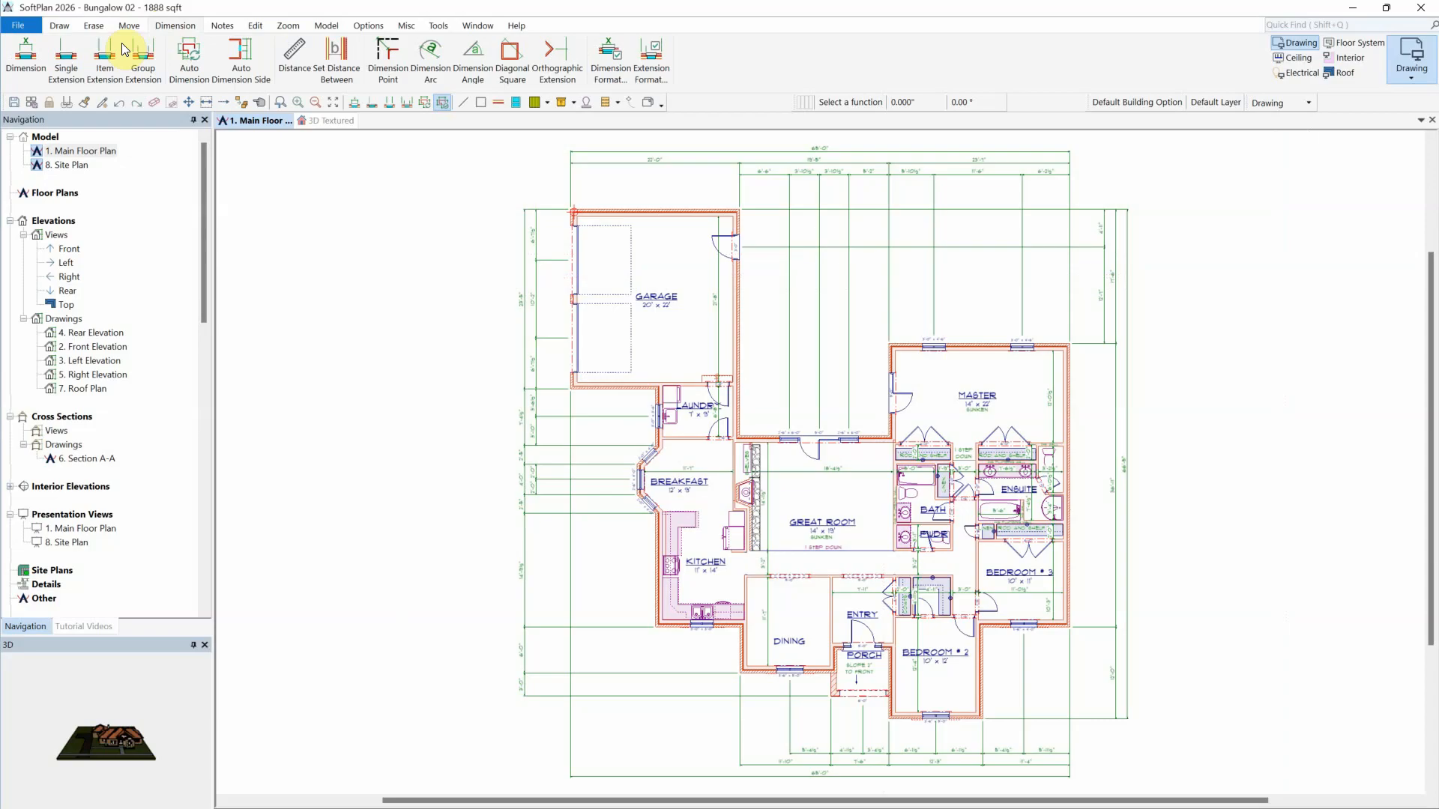
left_click(66, 47)
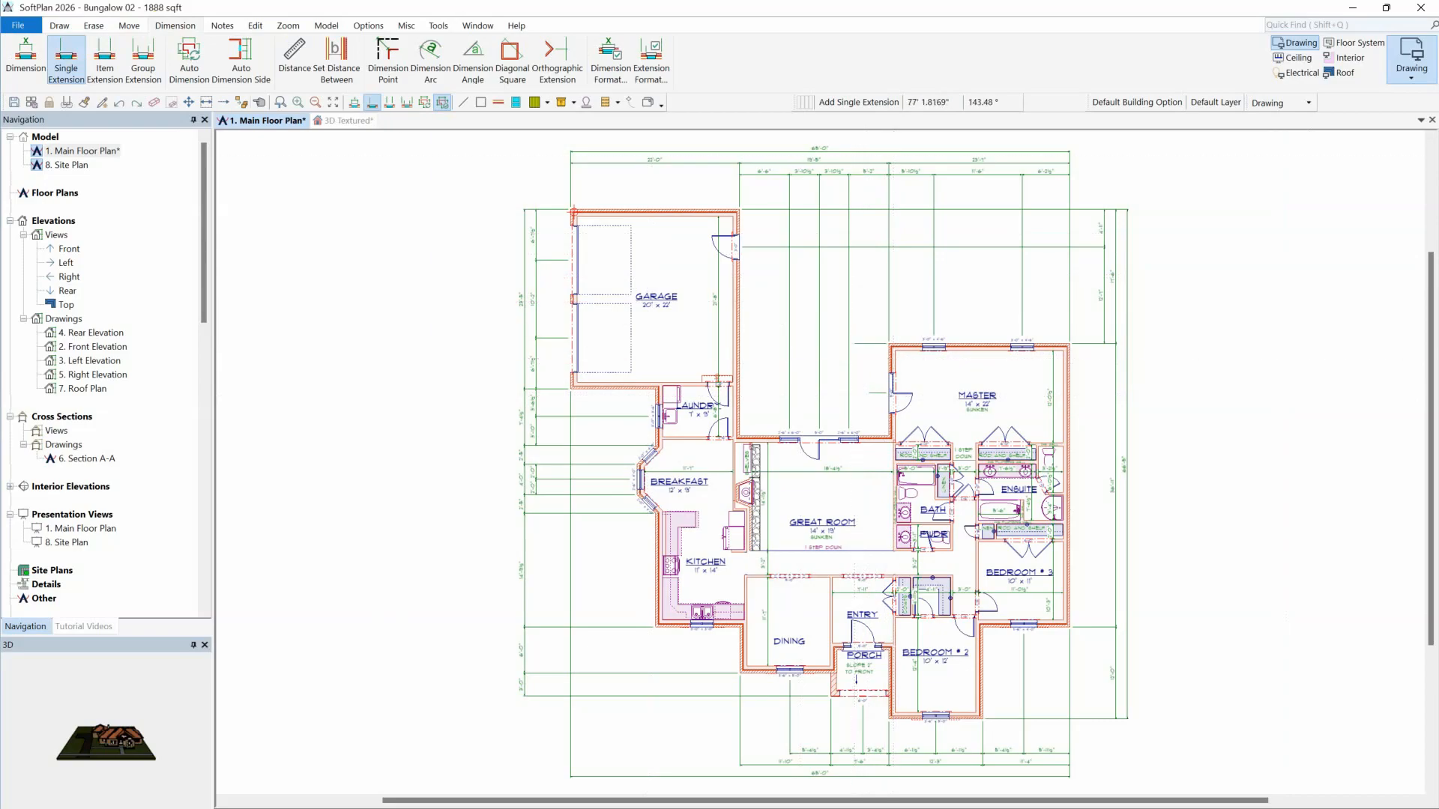
Confirm Auto Extension and Dimension is enabled in System Setup Options, then return to drawing tools.
left_click(24, 60)
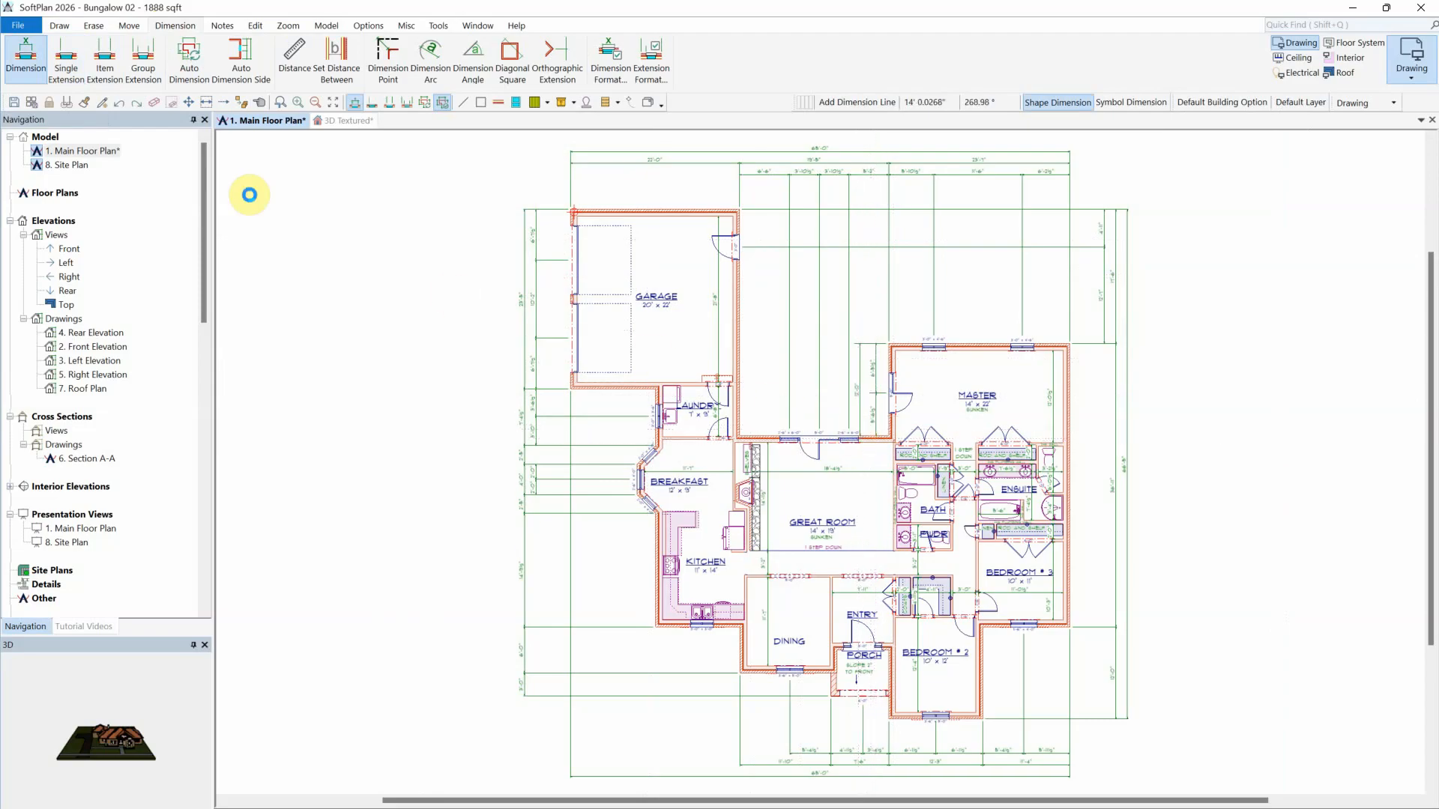
left_click(15, 24)
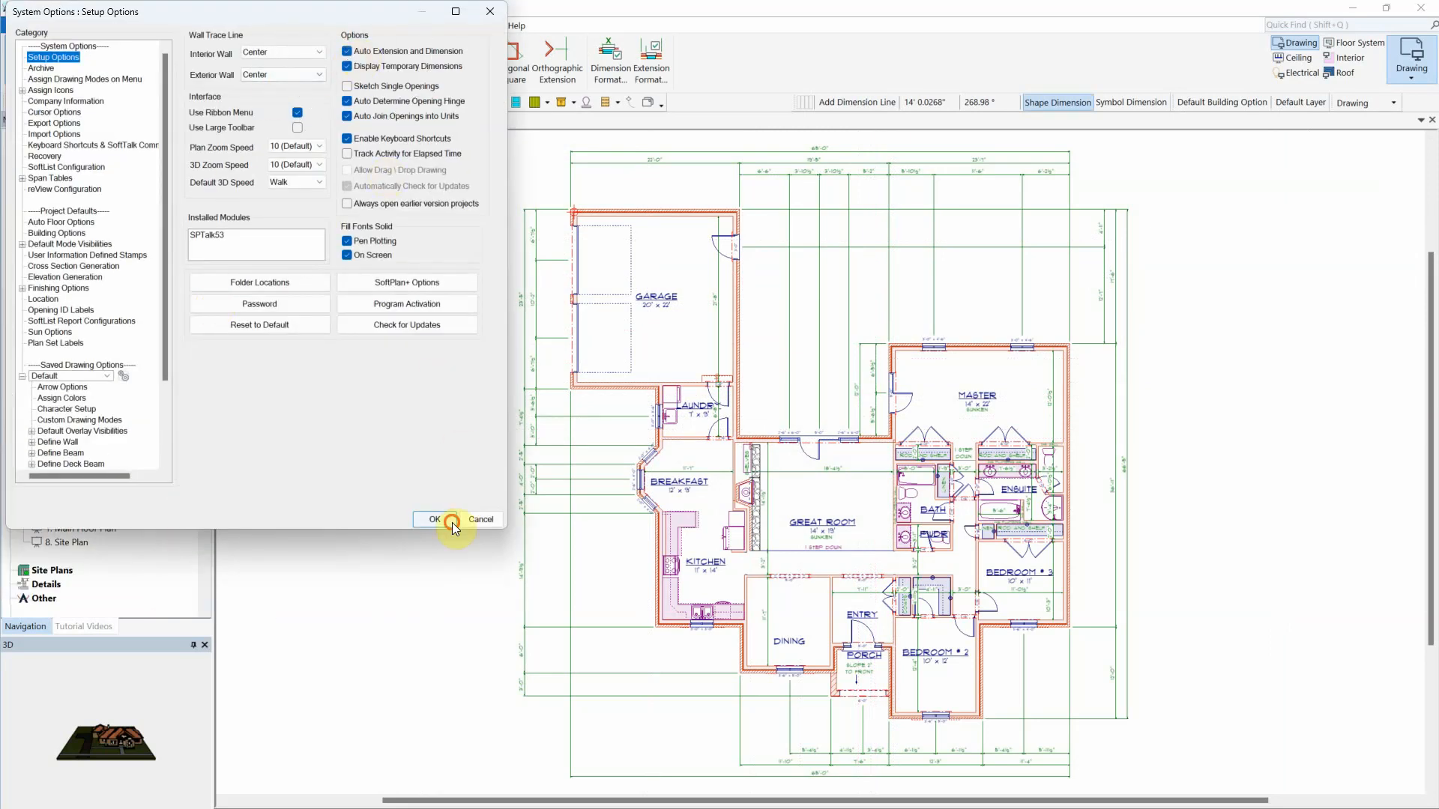
left_click(433, 519)
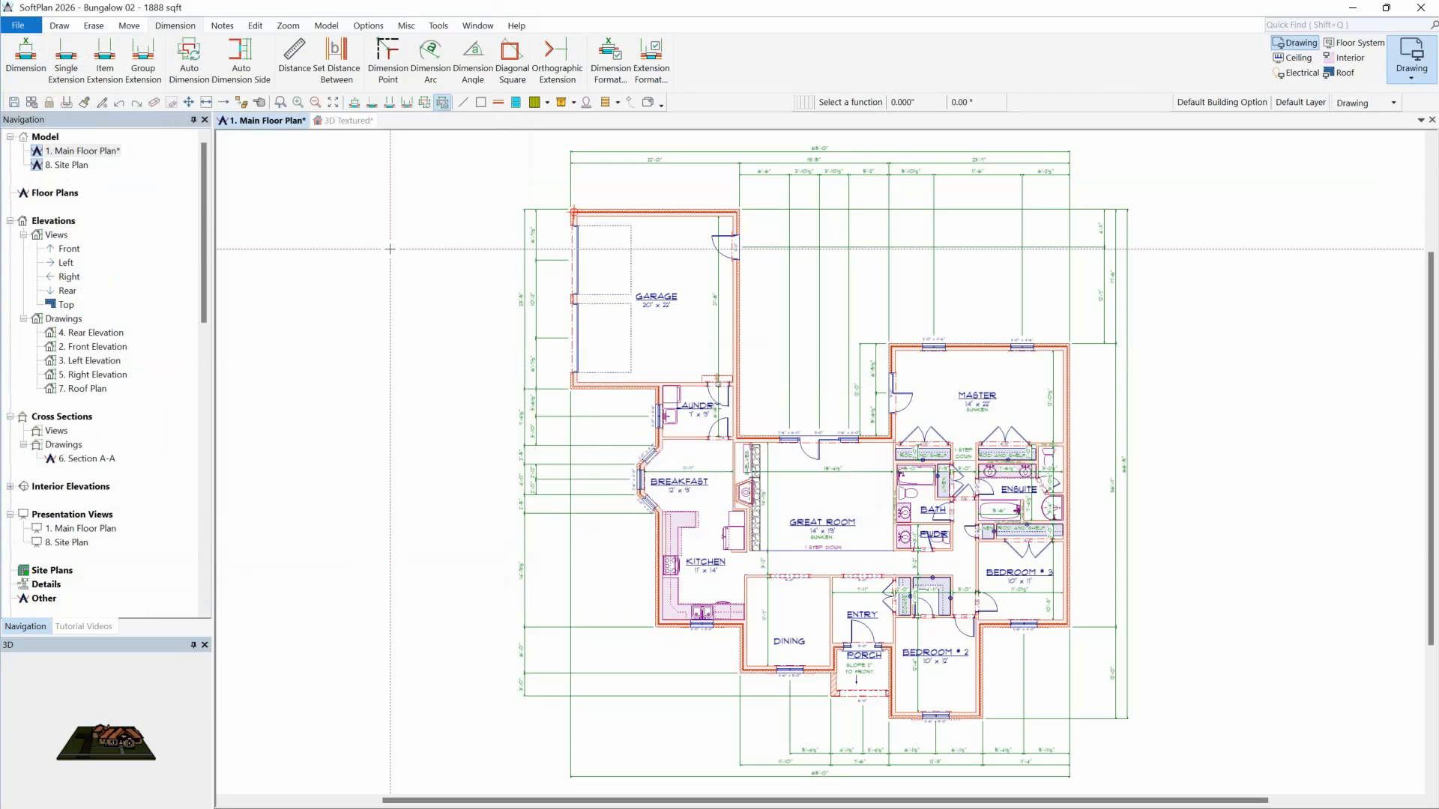
left_click(60, 24)
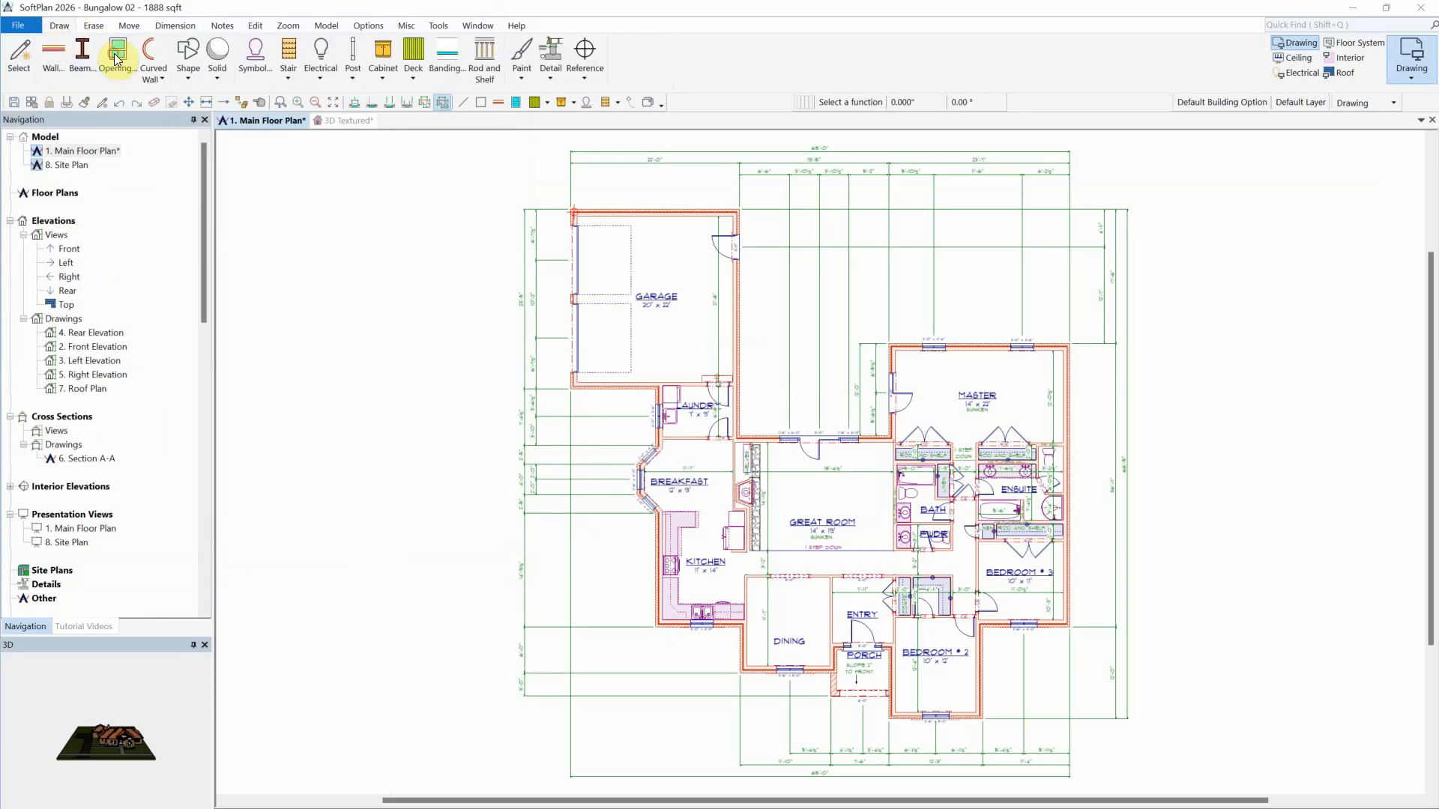
Add a window opening to an exterior wall, visible in the 3D preview.
left_click(116, 53)
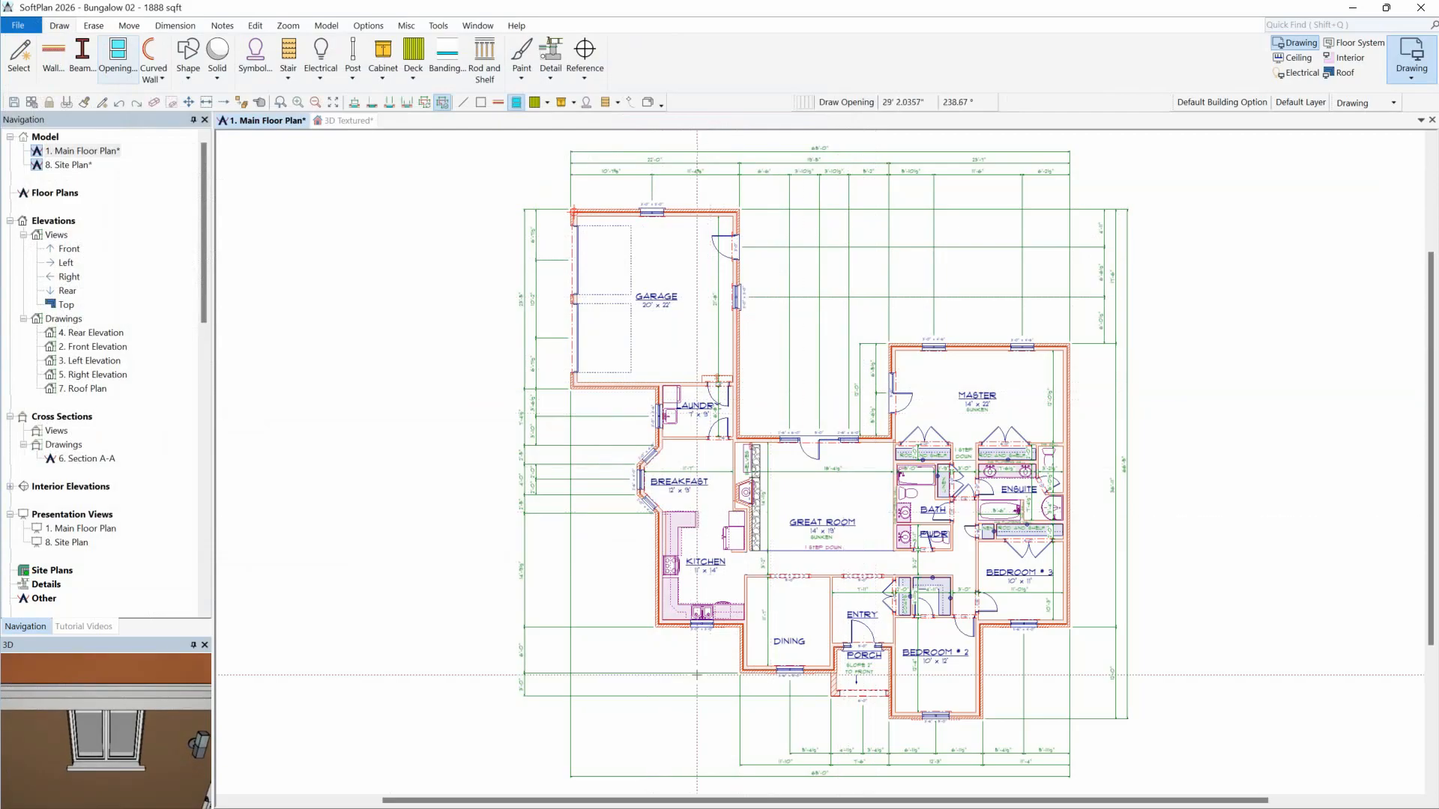
mouse_move(602, 729)
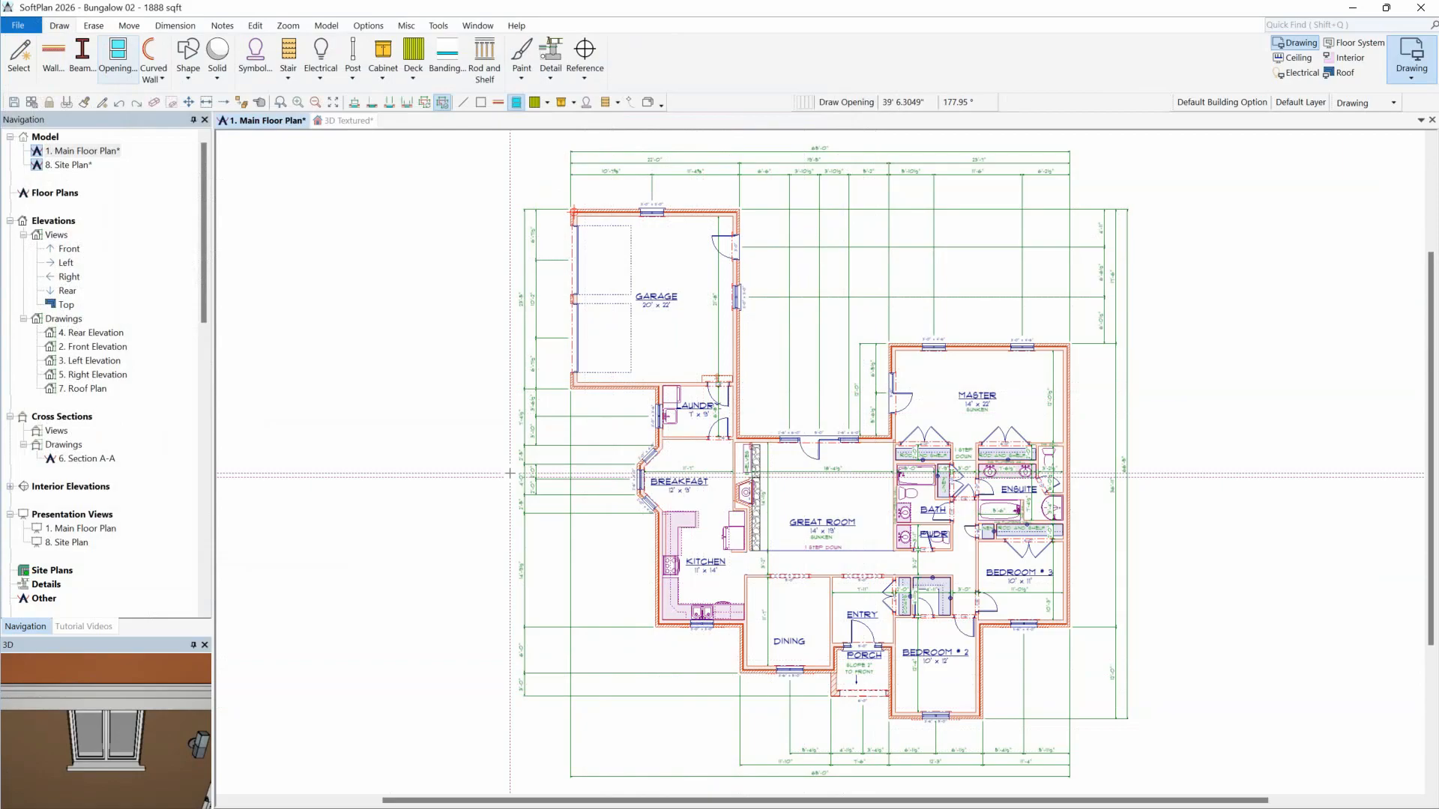
left_click(174, 24)
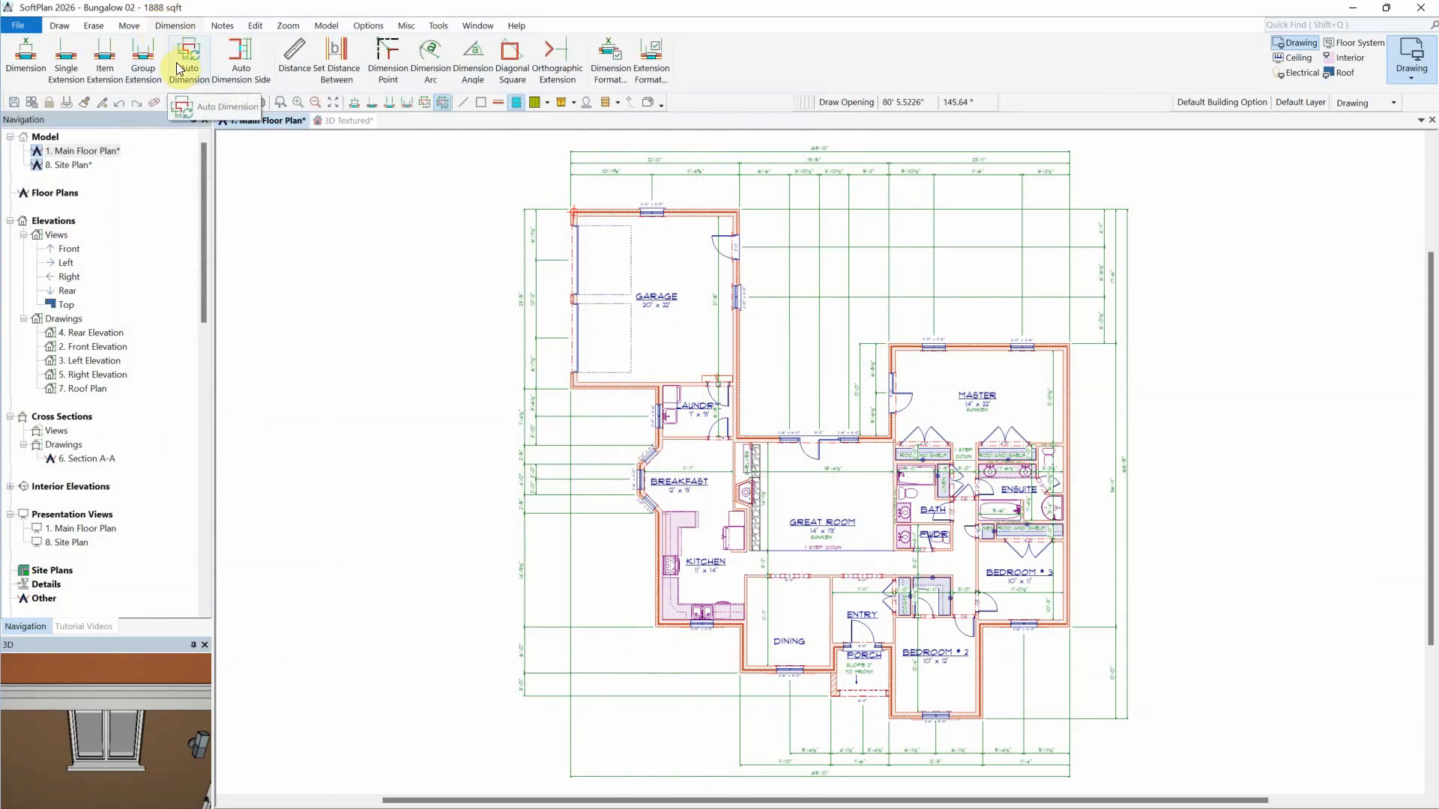